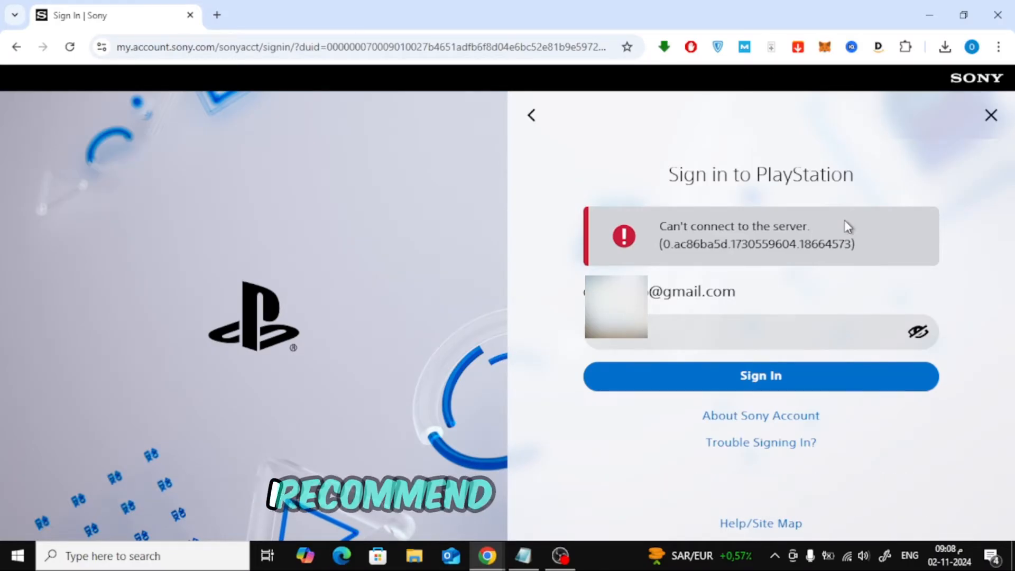
Step: Launch Firefox from the taskbar to retry the sign-in there
{"action": "left_click", "coordinate": [596, 555]}
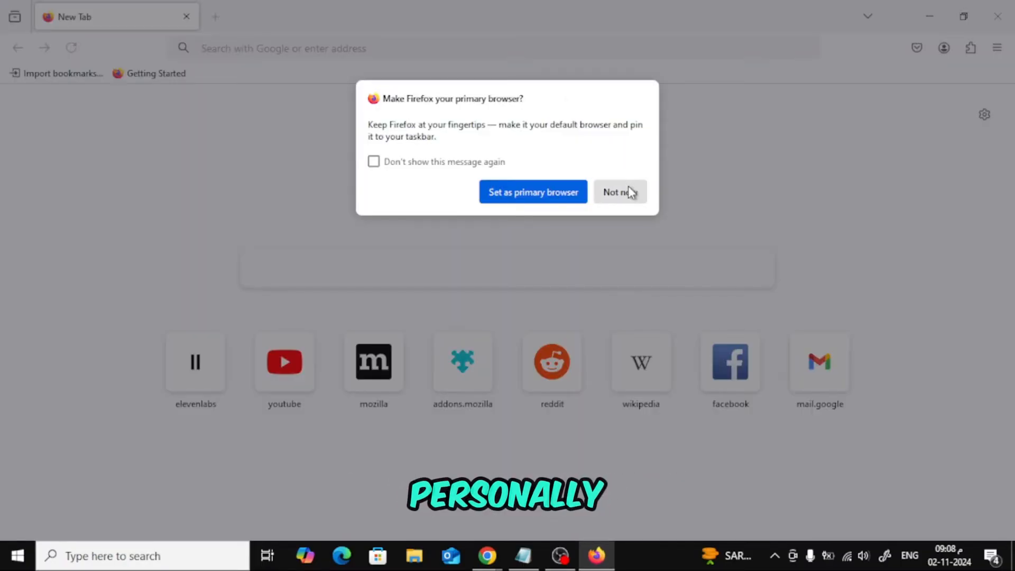
Step: Decline making Firefox the default browser with 'Not now'
{"action": "left_click", "coordinate": [616, 191]}
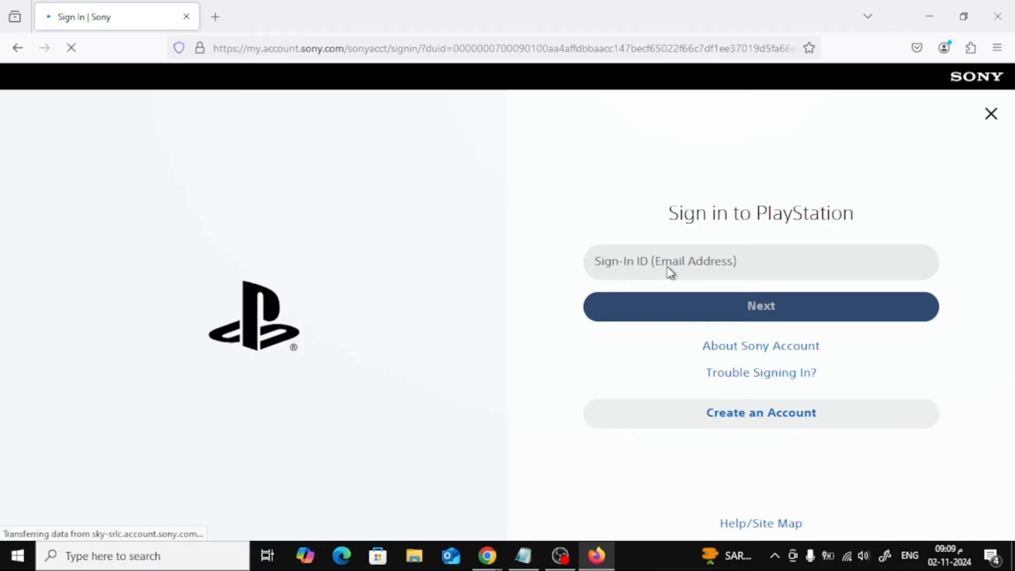
Step: Enter the account email address ending in '.com' and continue with Next
{"action": "left_click", "coordinate": [761, 261]}
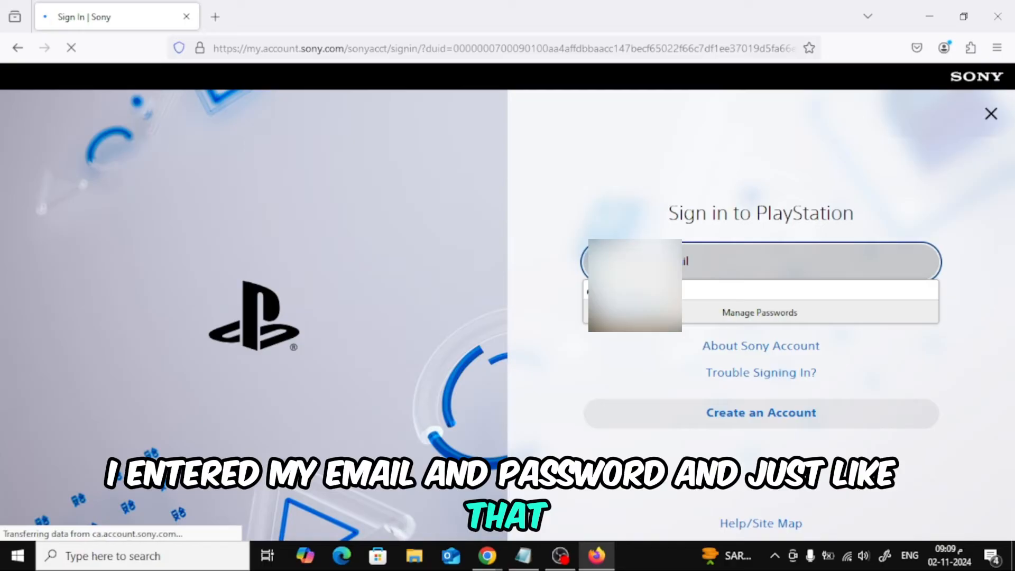
{"action": "type", "text": ".com"}
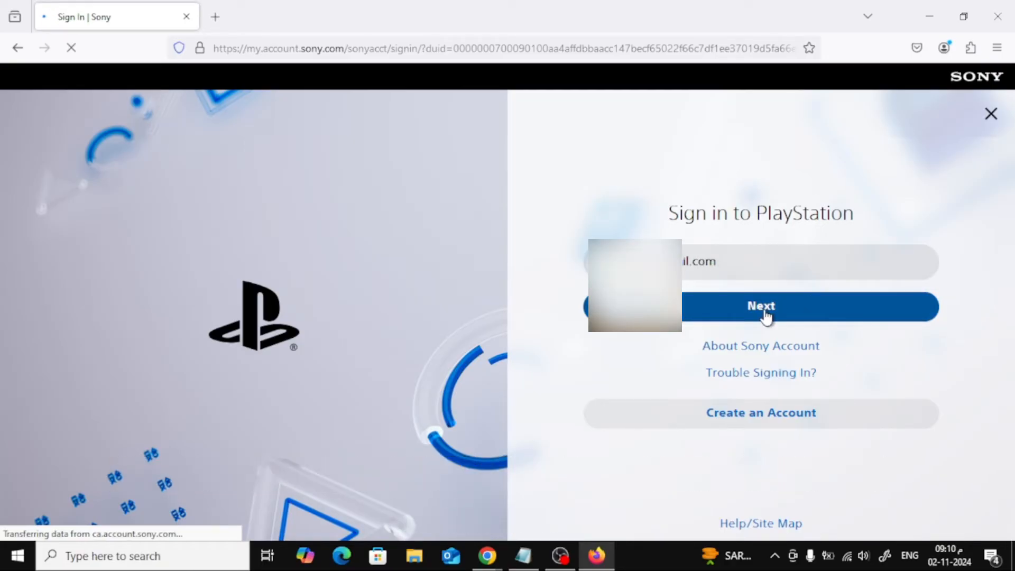
{"action": "left_click", "coordinate": [760, 307]}
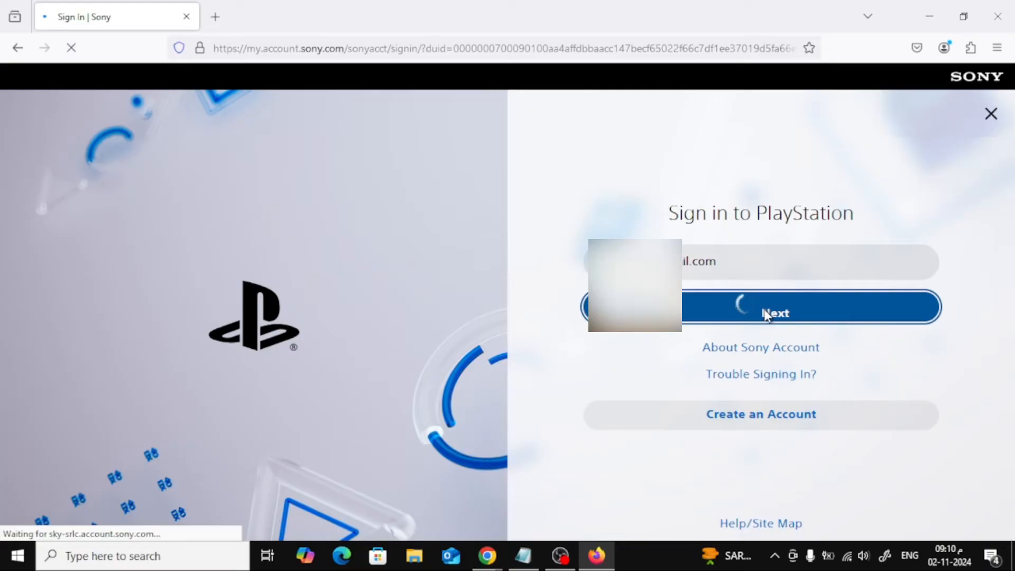
Step: Enter the password and sign in to the Sony account
{"action": "left_click", "coordinate": [775, 313]}
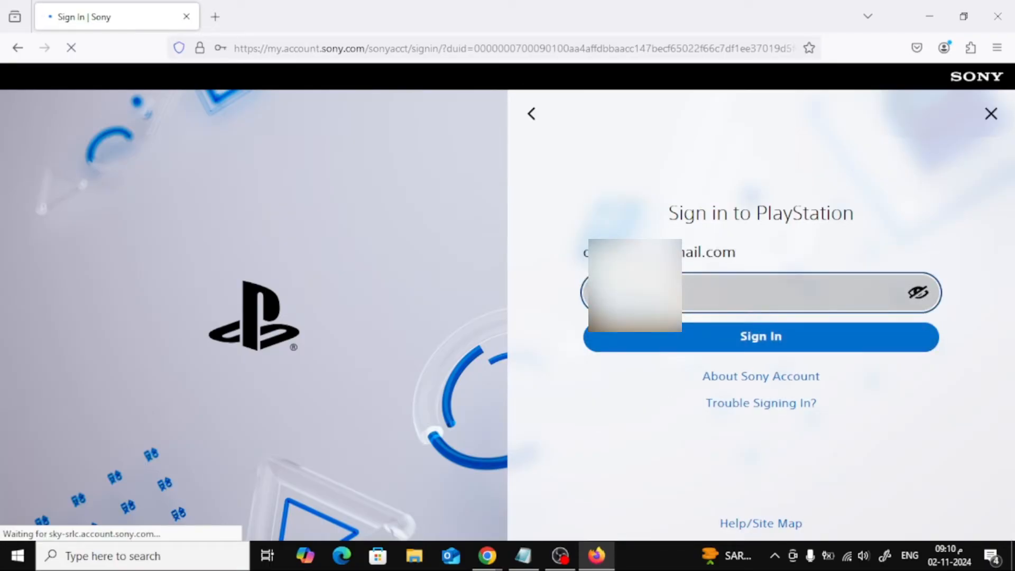
{"action": "left_click", "coordinate": [760, 336]}
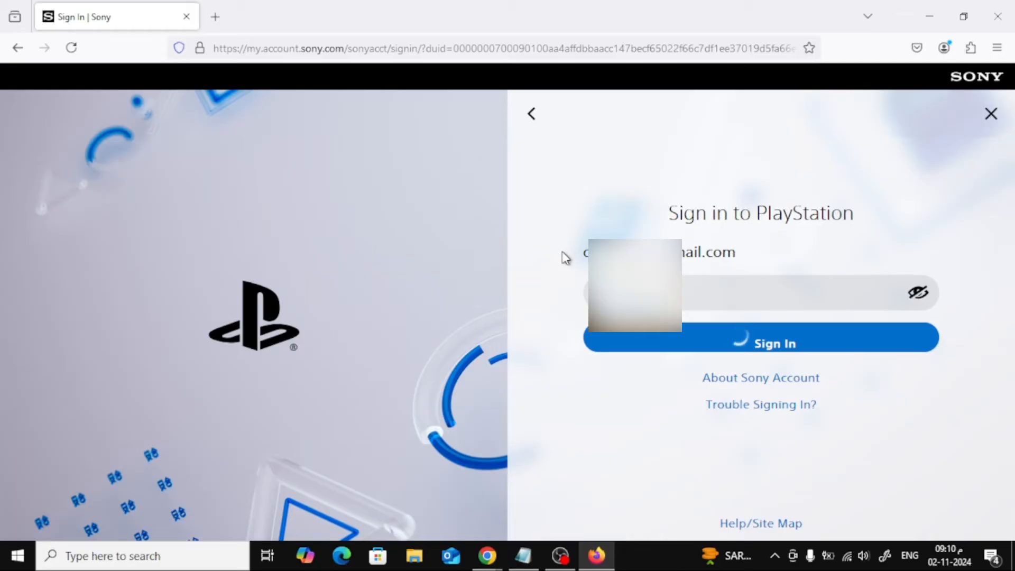
{"action": "left_click", "coordinate": [760, 336]}
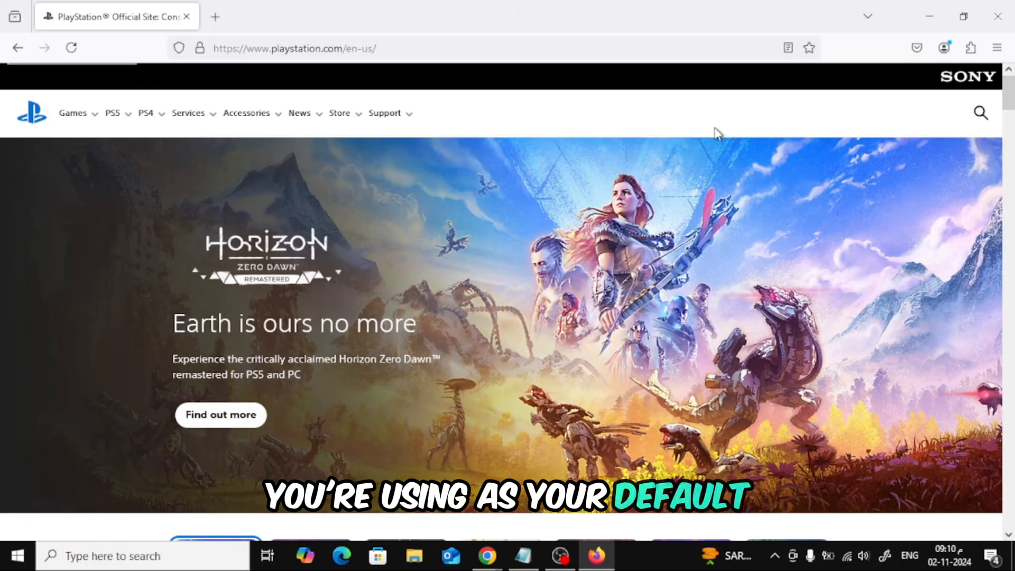
{"action": "mouse_move", "coordinate": [843, 126]}
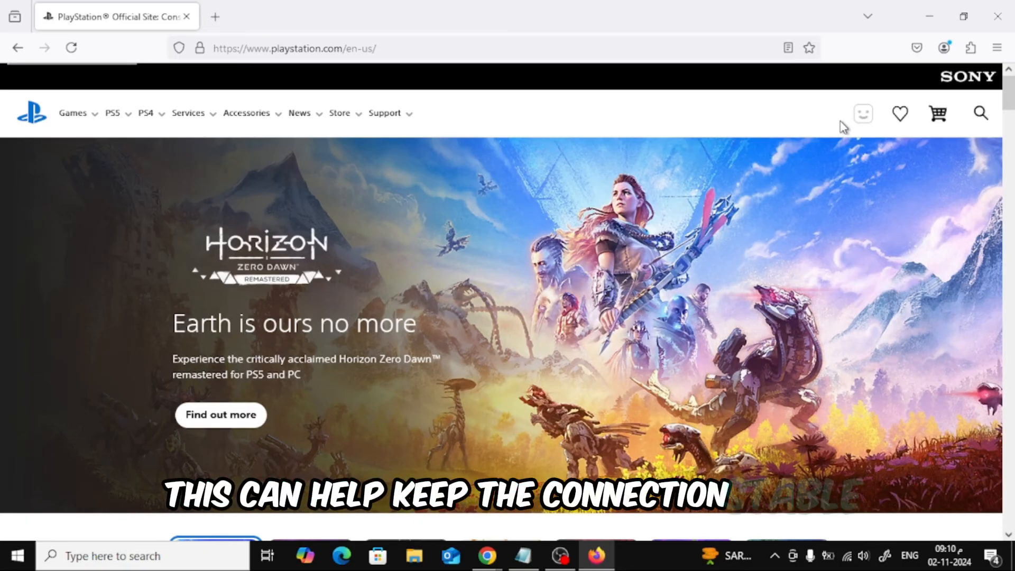
Step: Show the account dropdown from the profile avatar to confirm the account is signed in
{"action": "left_click", "coordinate": [863, 113]}
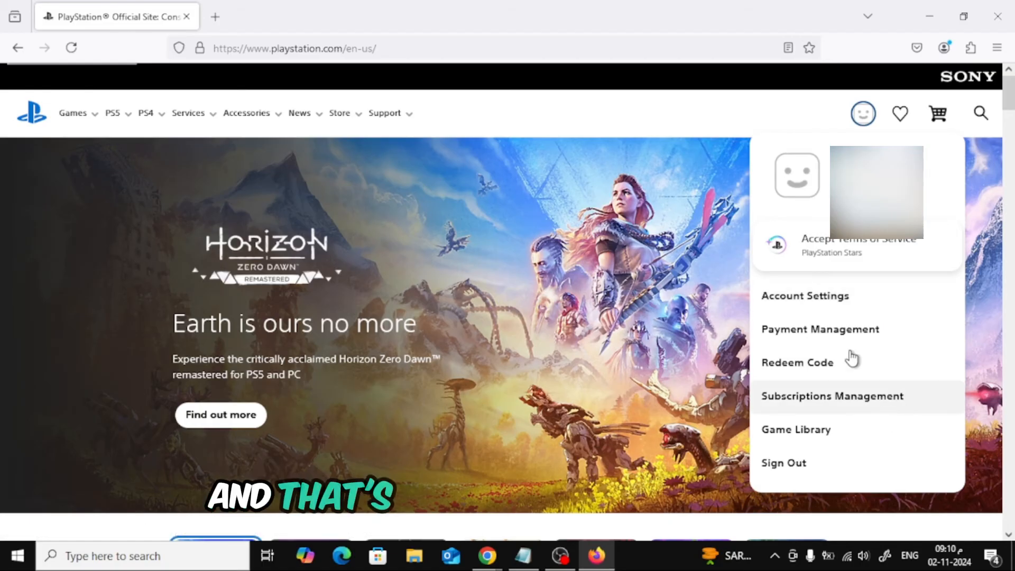
{"action": "mouse_move", "coordinate": [831, 125]}
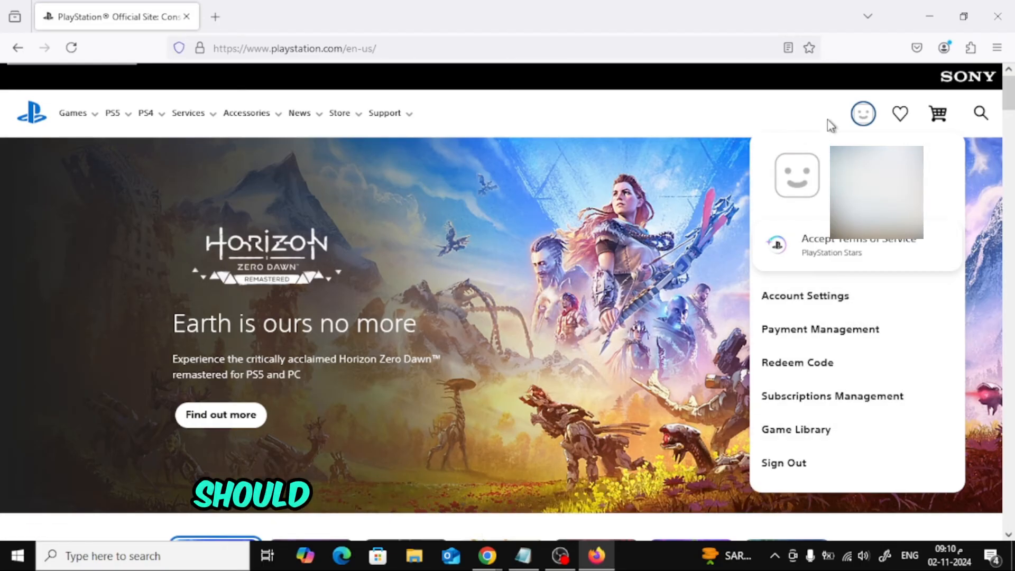
{"action": "mouse_move", "coordinate": [799, 119]}
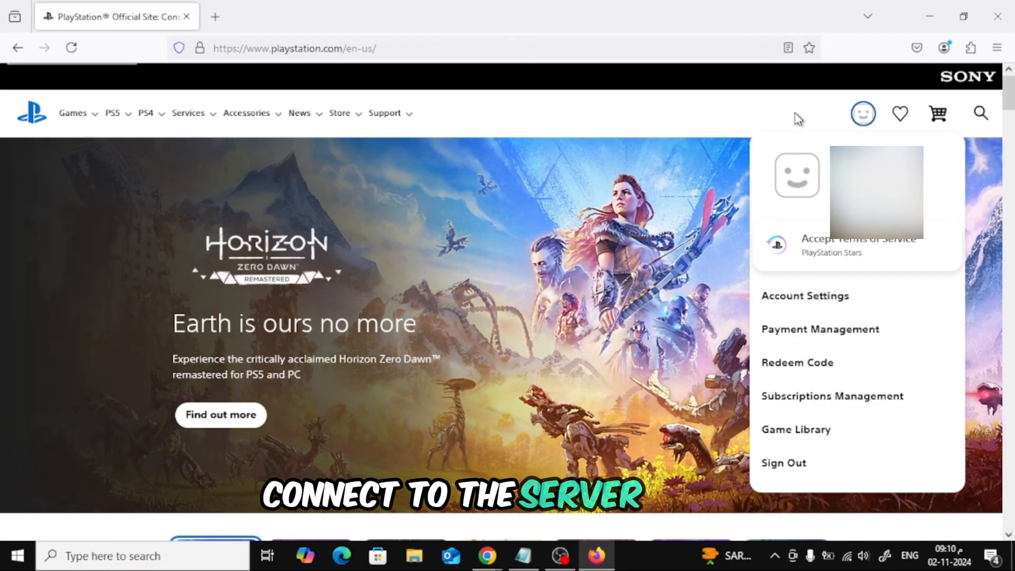